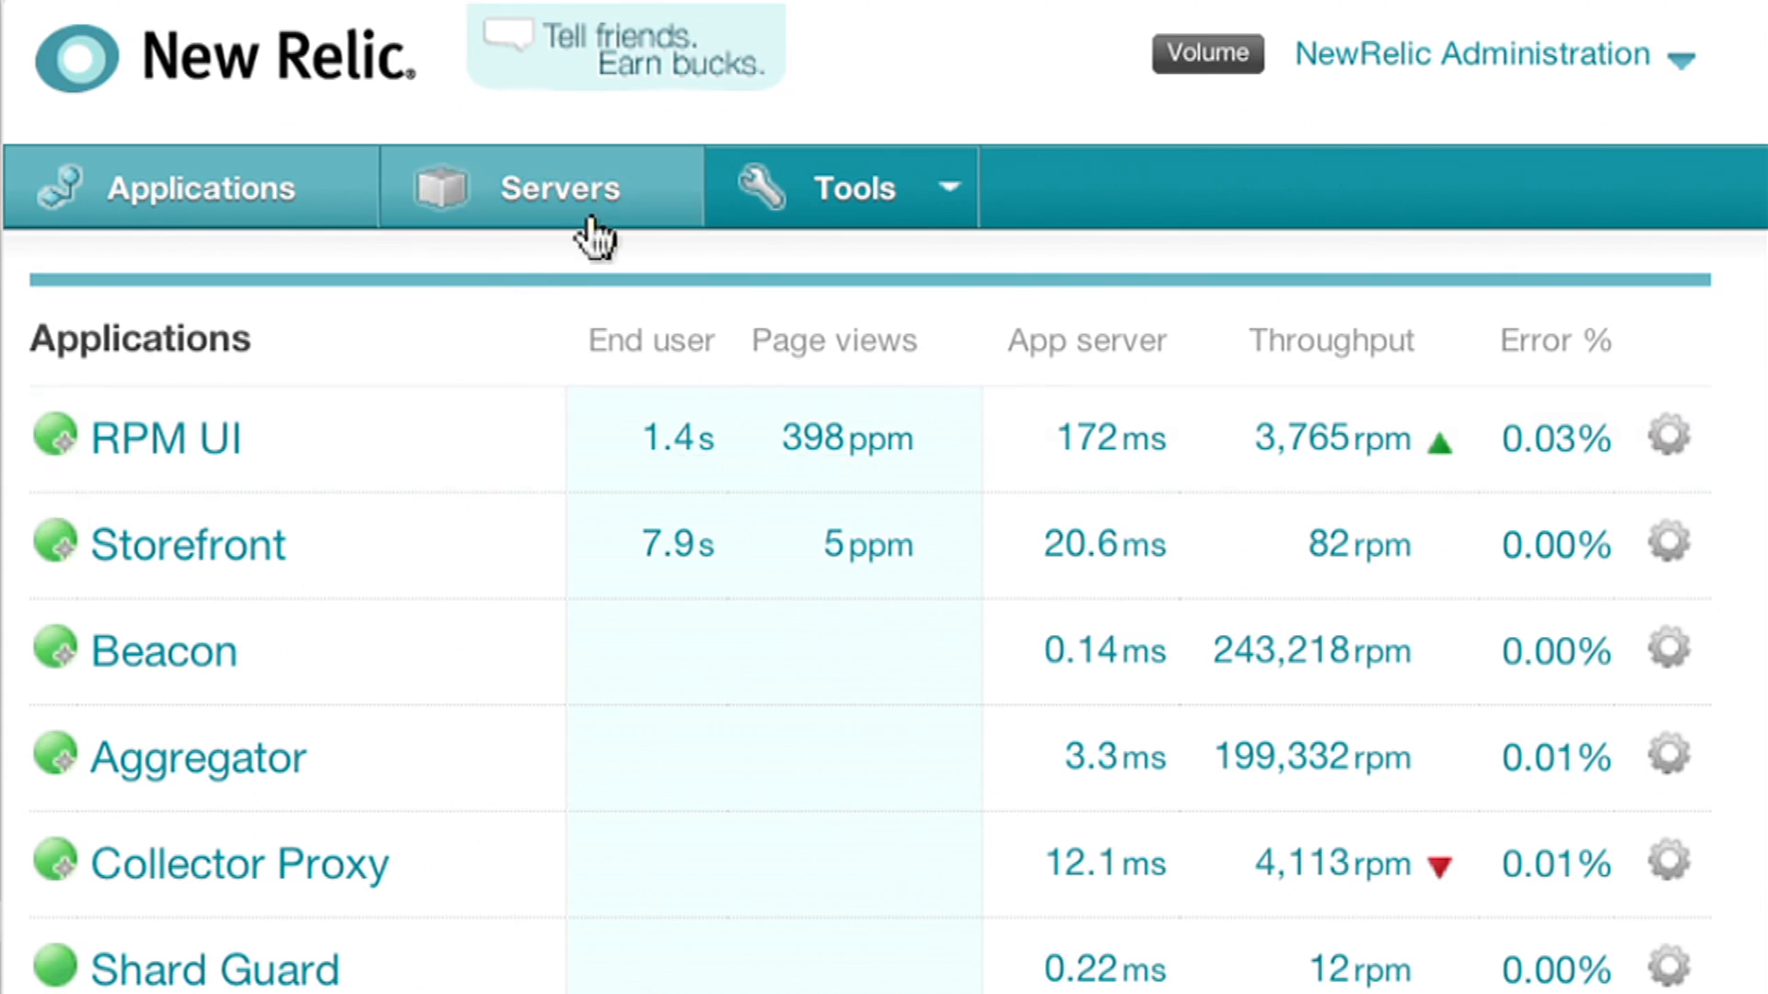
{"action": "mouse_move", "coordinate": [600, 239]}
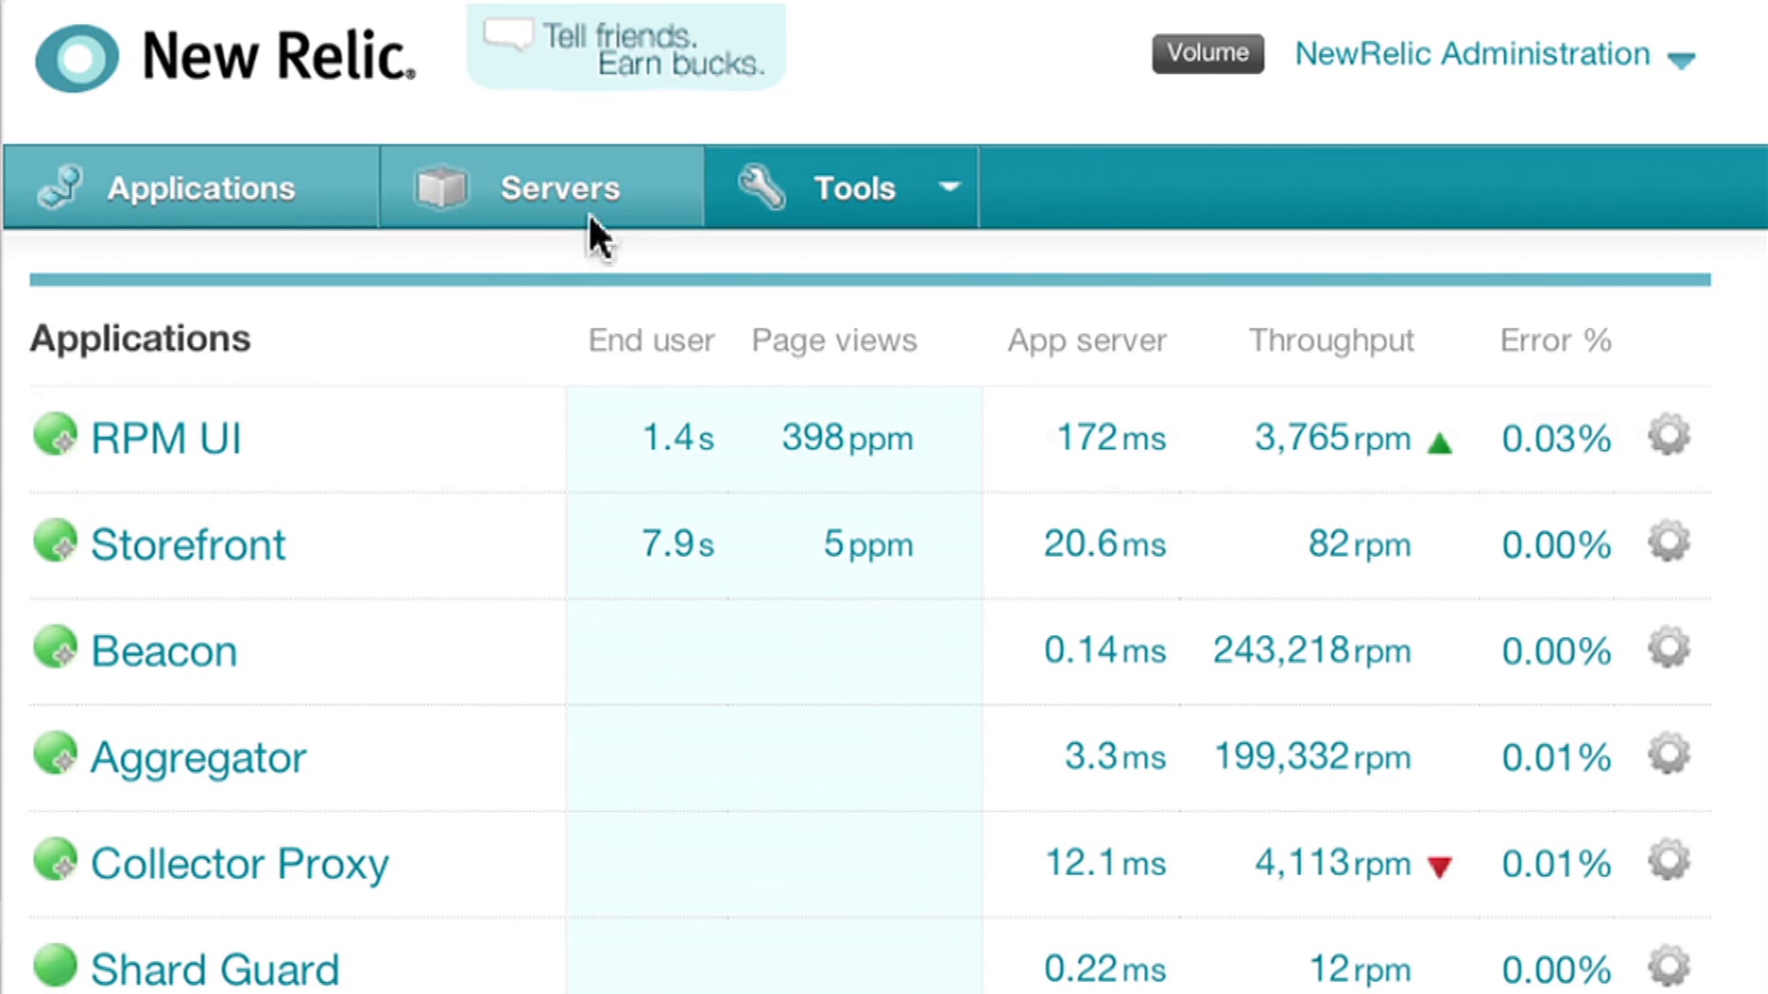
- Filter the Servers list by host name 'UI' and drill into nr-chi-app-1
{"action": "left_click", "coordinate": [549, 188]}
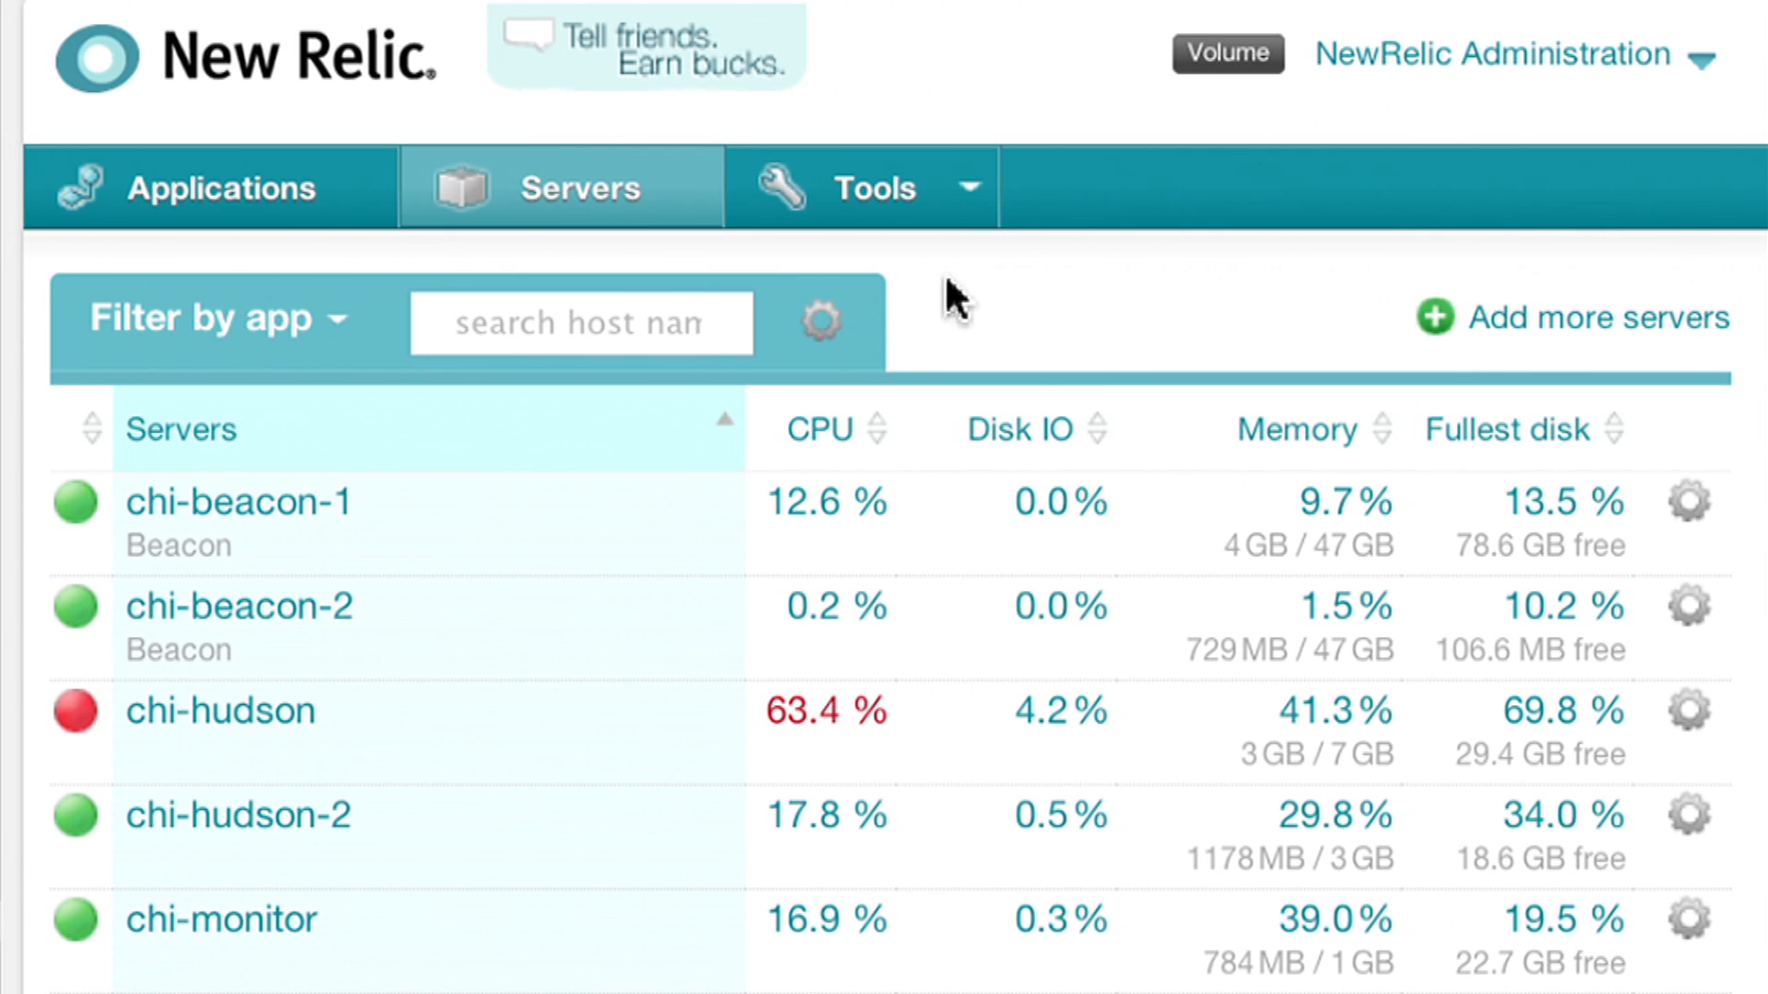
{"action": "left_click", "coordinate": [580, 322]}
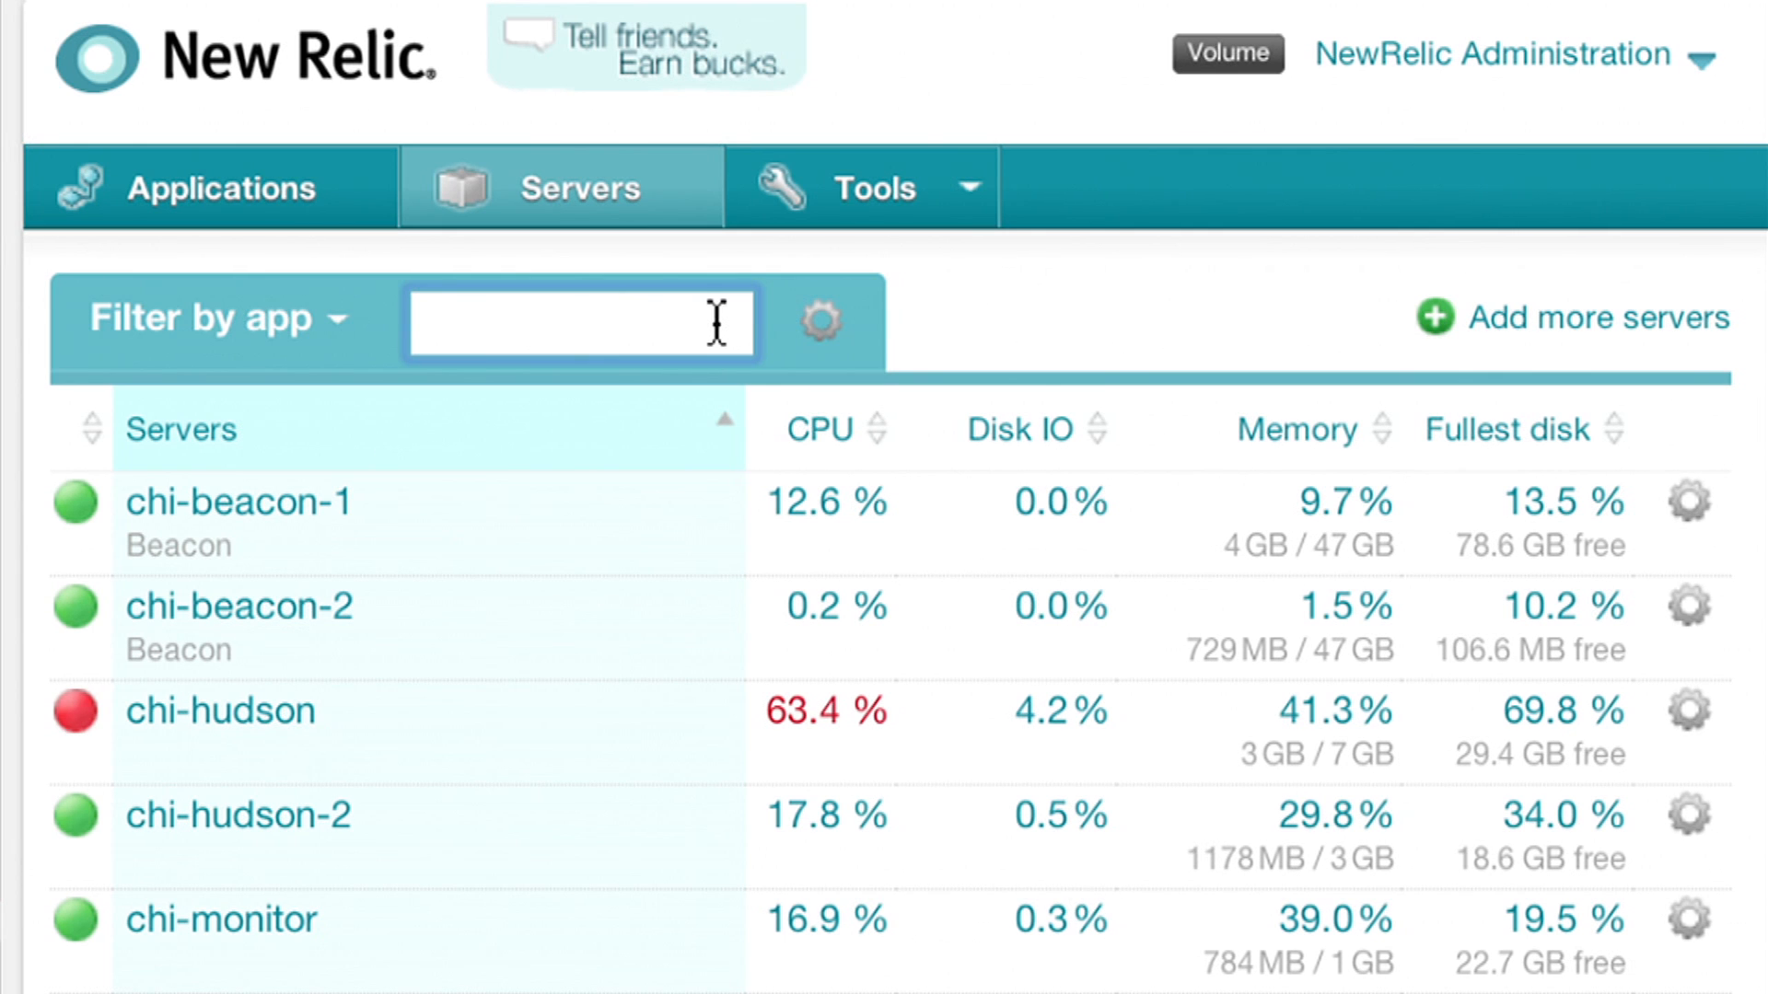
{"action": "type", "text": "UI"}
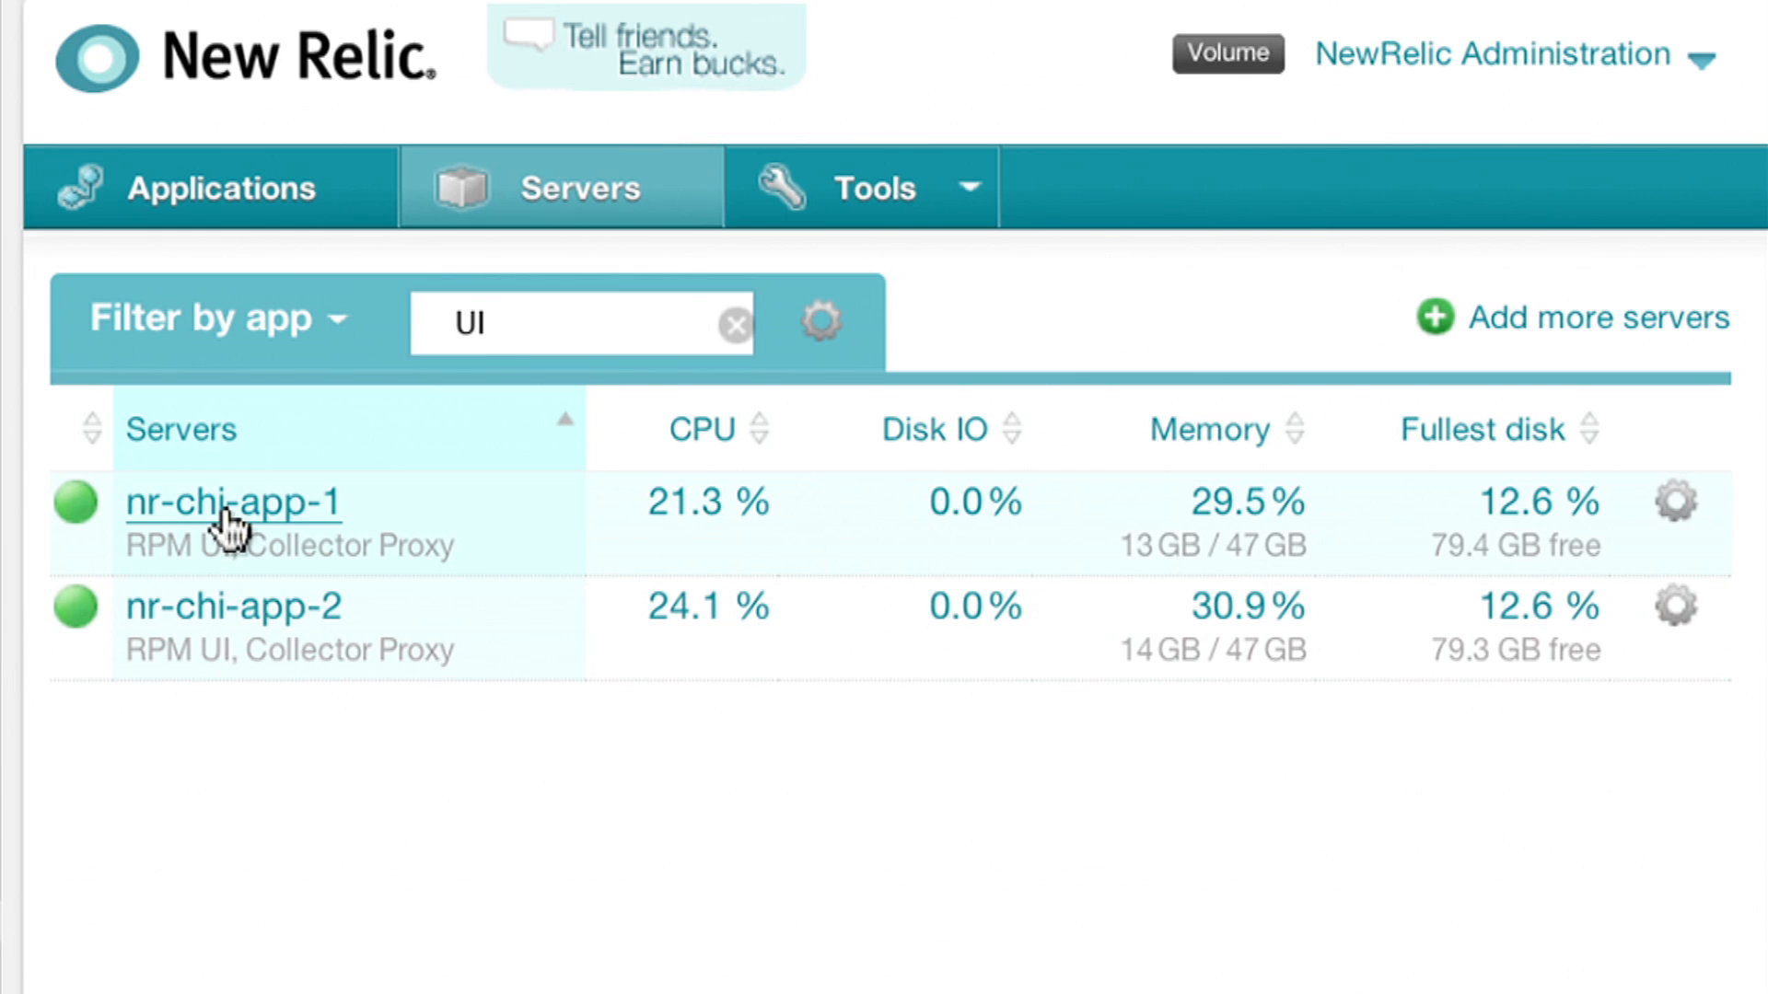
{"action": "left_click", "coordinate": [230, 503]}
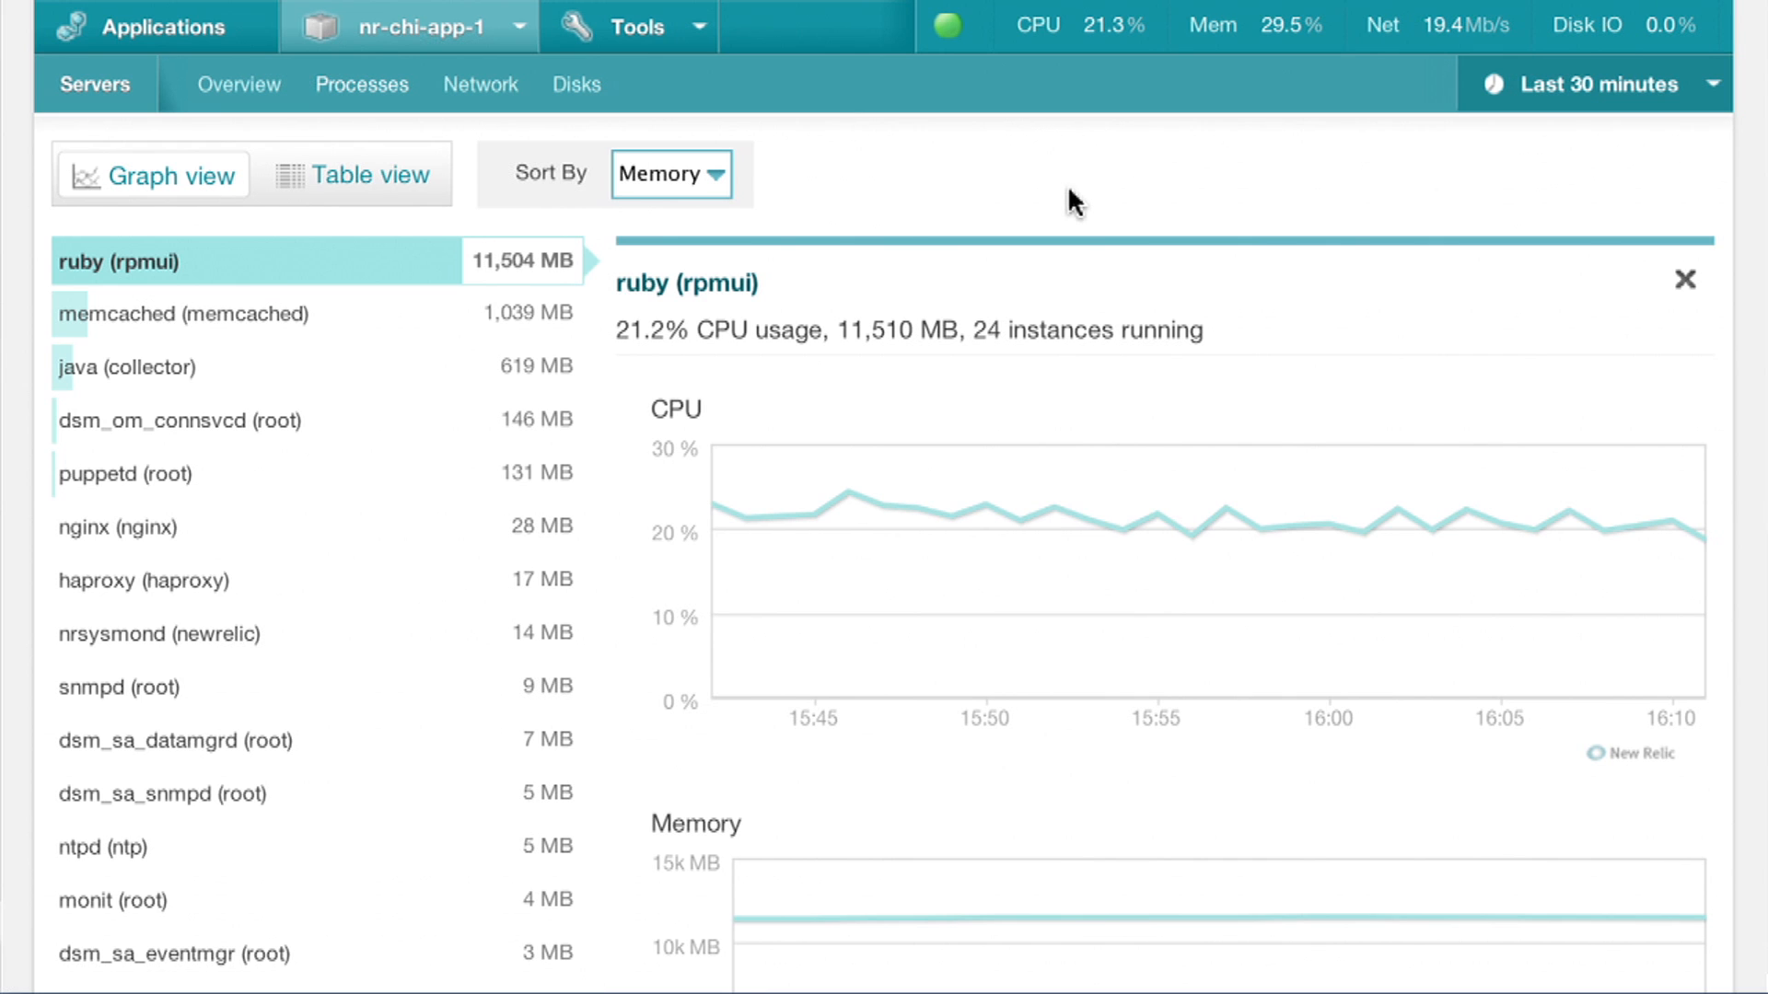
- Switch nr-chi-app-1 to its Network view showing bond0 bandwidth, packets and errors graphs
{"action": "left_click", "coordinate": [479, 85]}
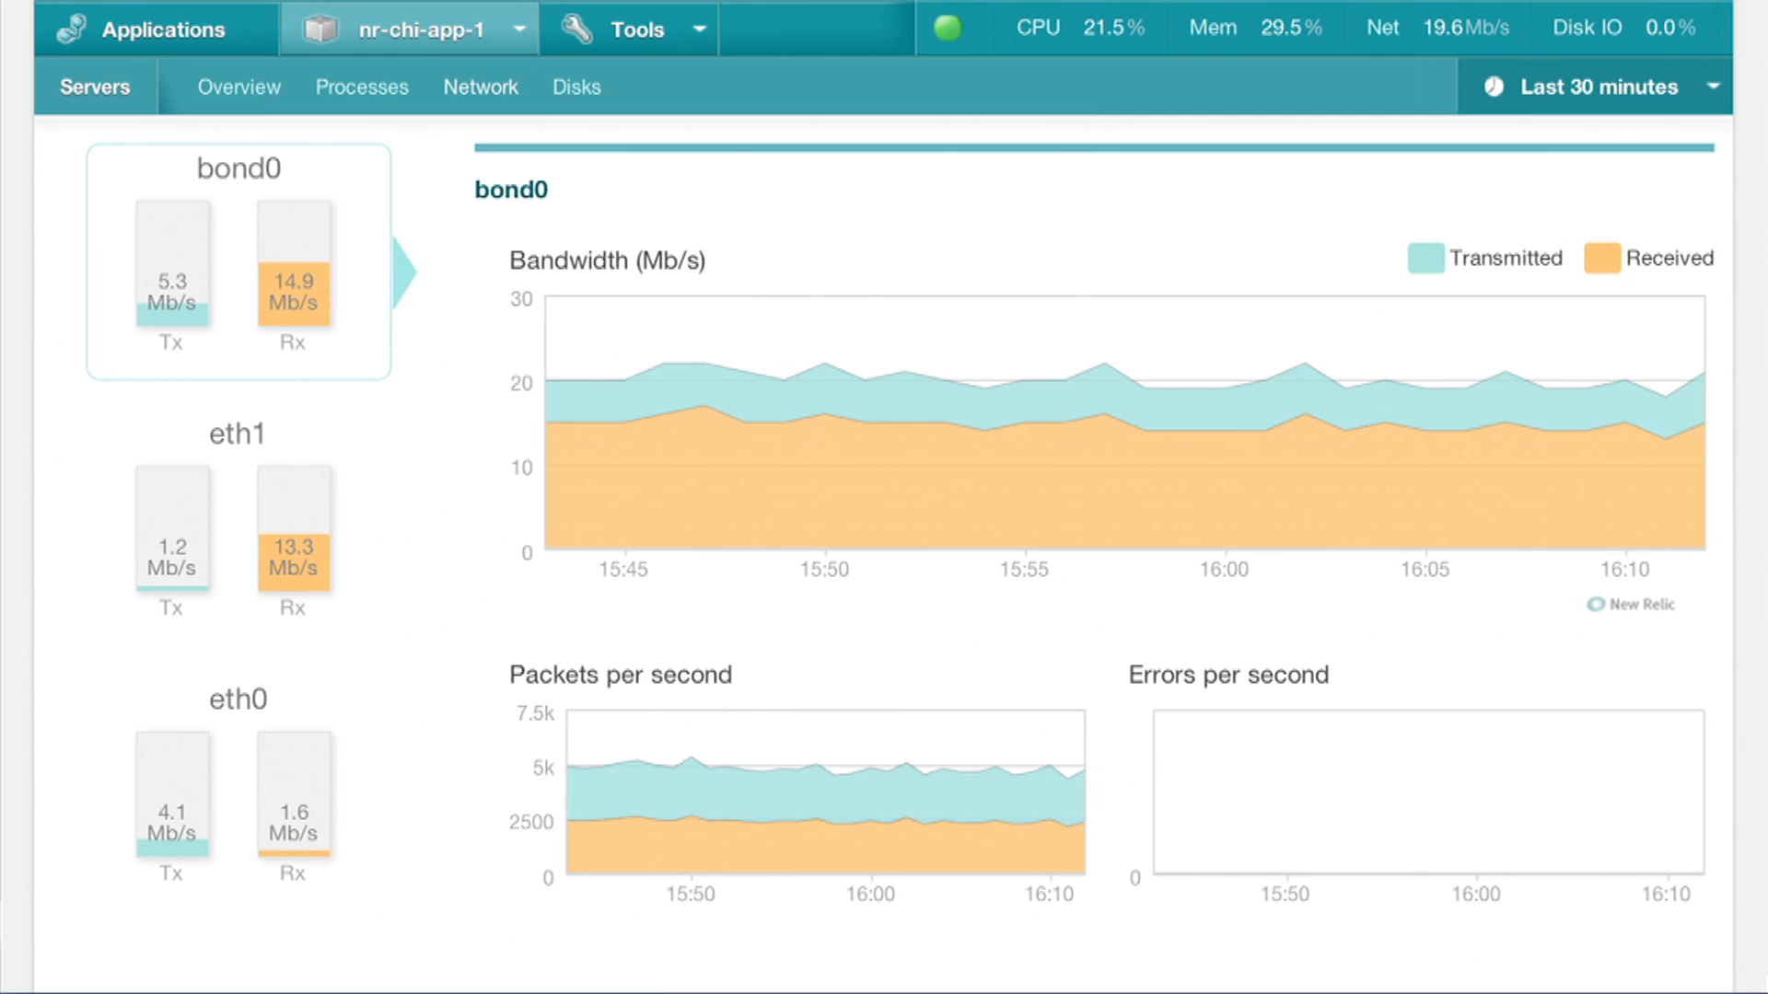
{"action": "mouse_move", "coordinate": [984, 391]}
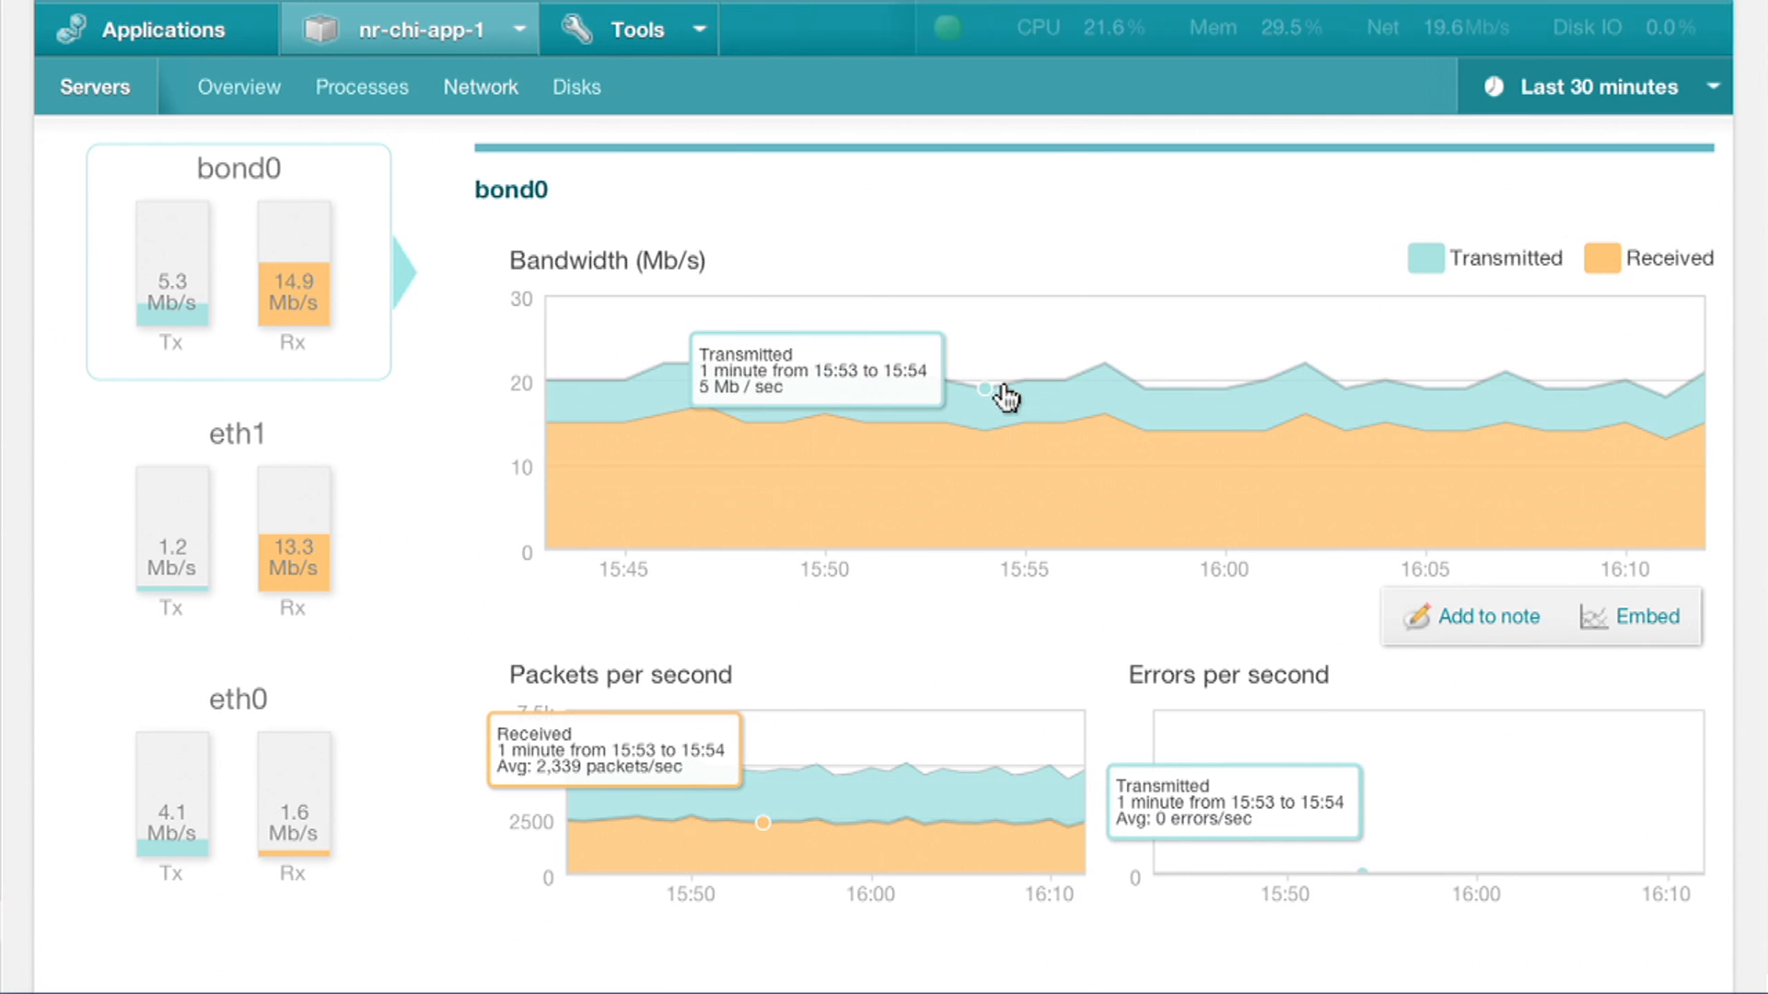